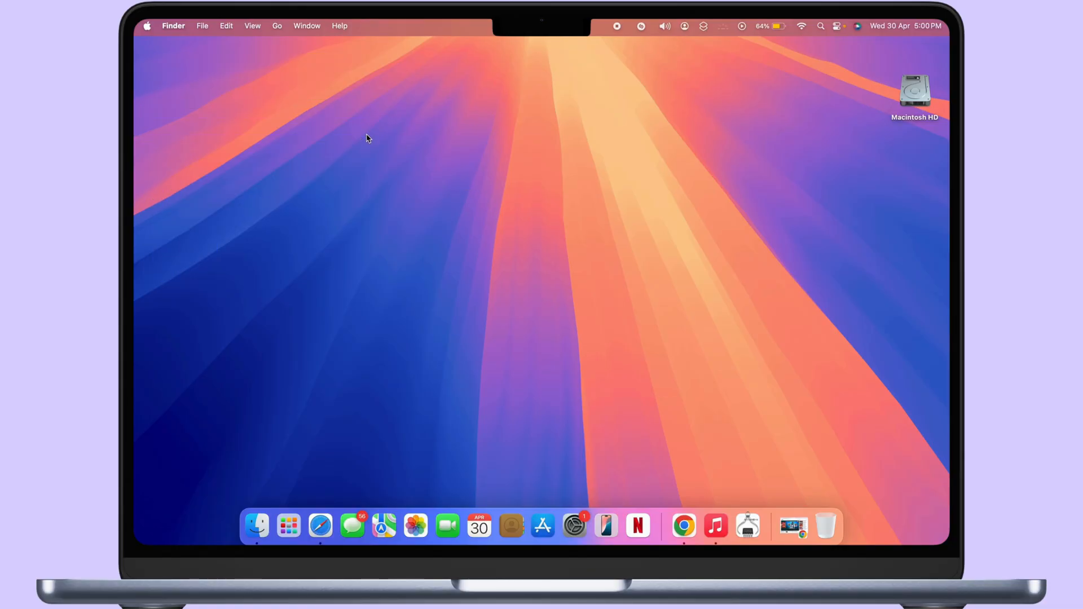
Launch System Settings from the Apple menu to reach the General page
click(147, 25)
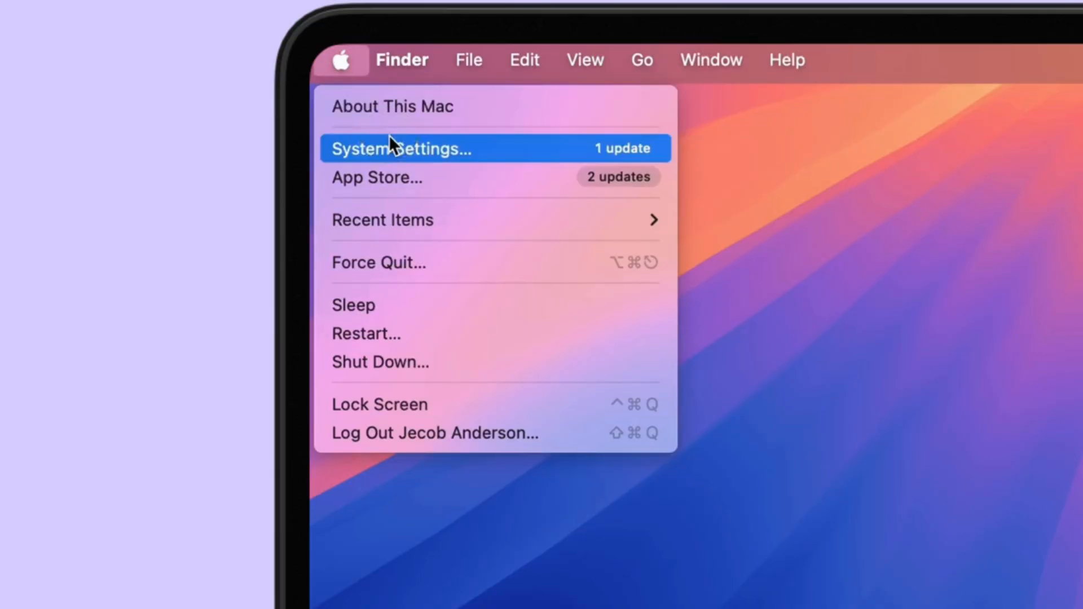
click(401, 148)
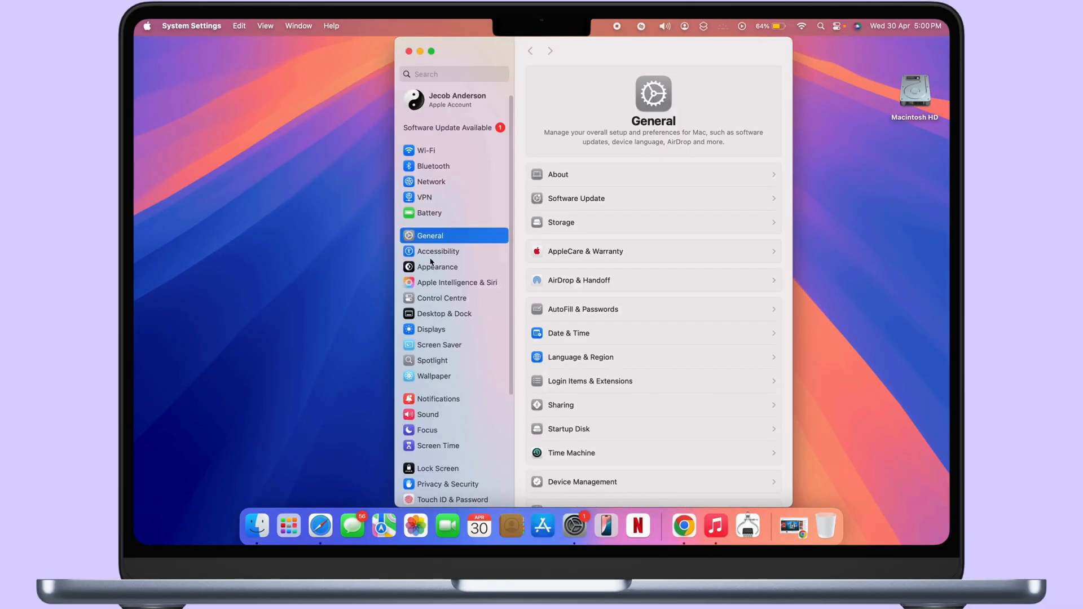
Set the nature-4k lake JPG from Downloads as the desktop wallpaper via Add Photo
click(434, 376)
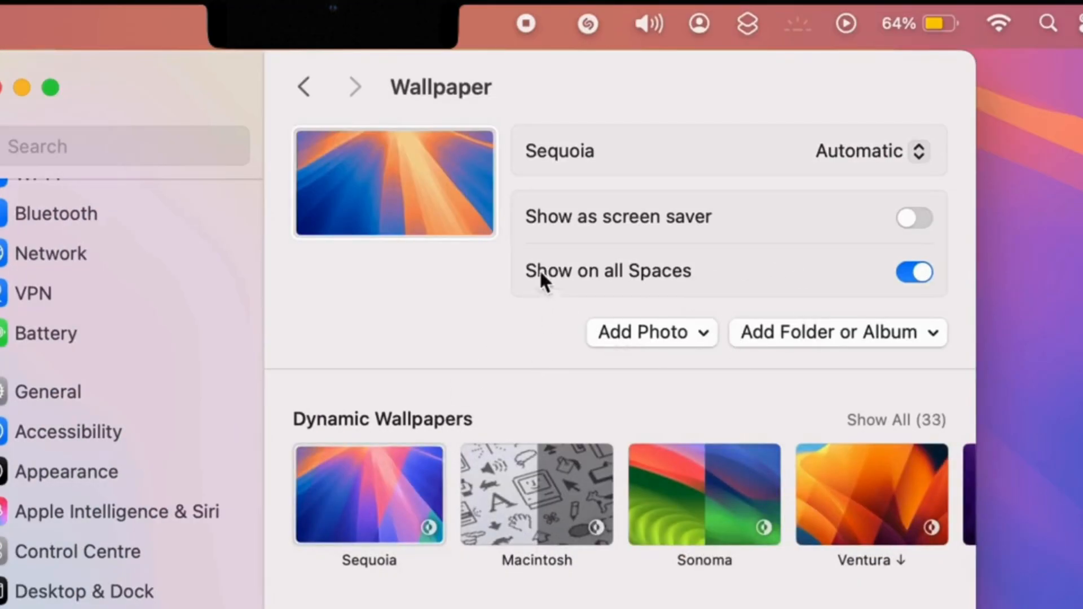
click(649, 333)
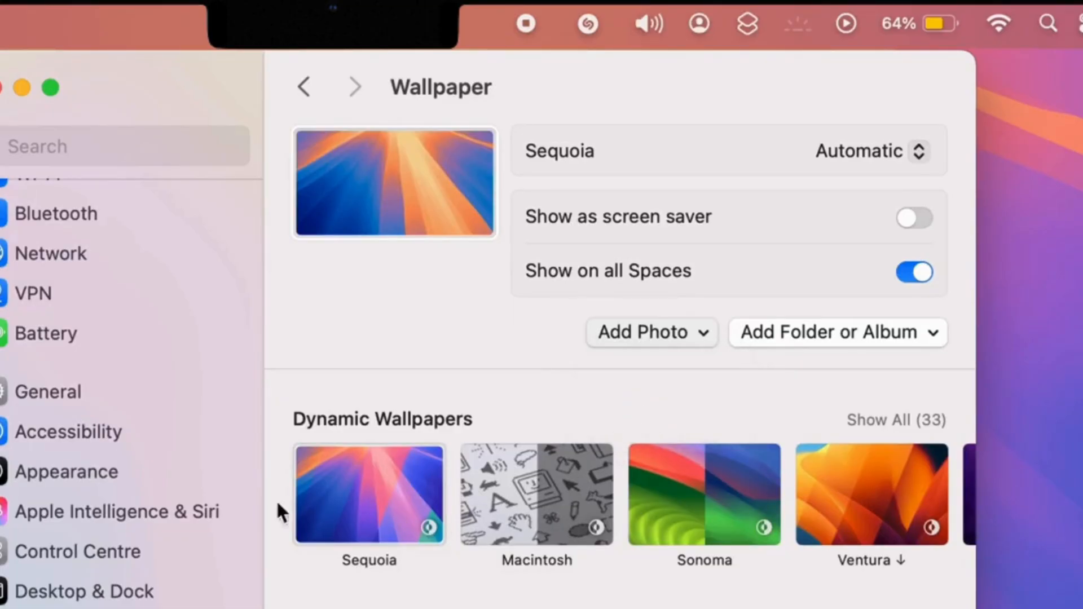
click(641, 332)
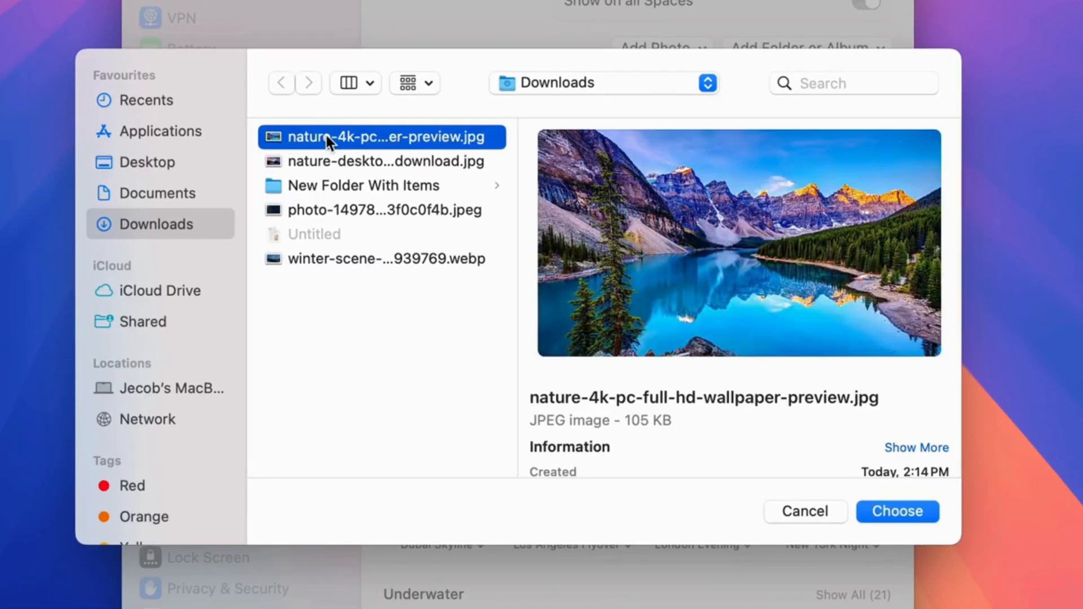
click(896, 511)
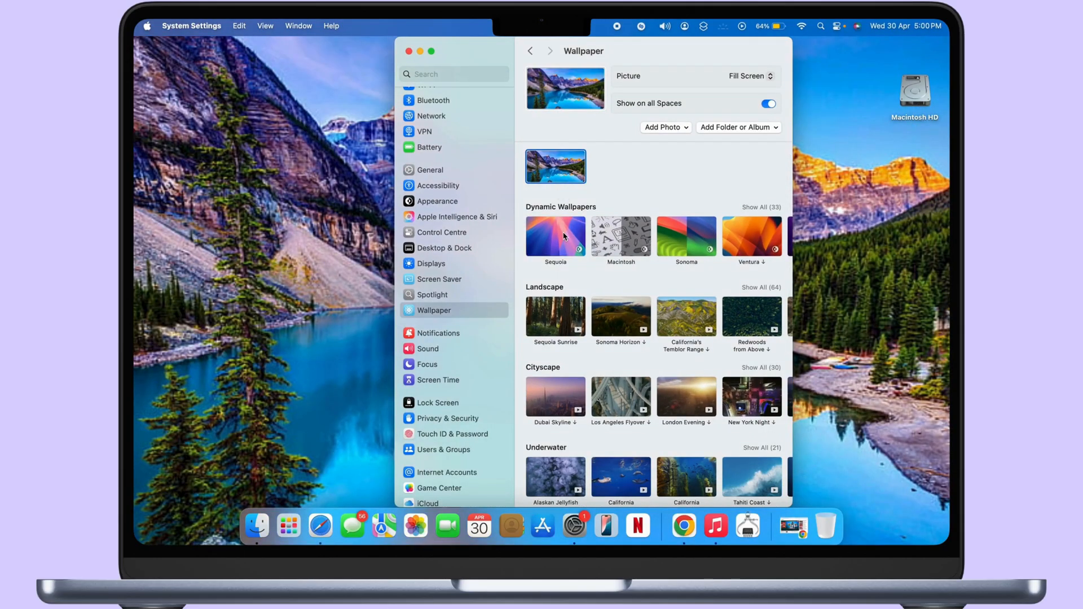
Add the moonlit mountain and dark pencils photos, then reselect the lake photo
click(661, 127)
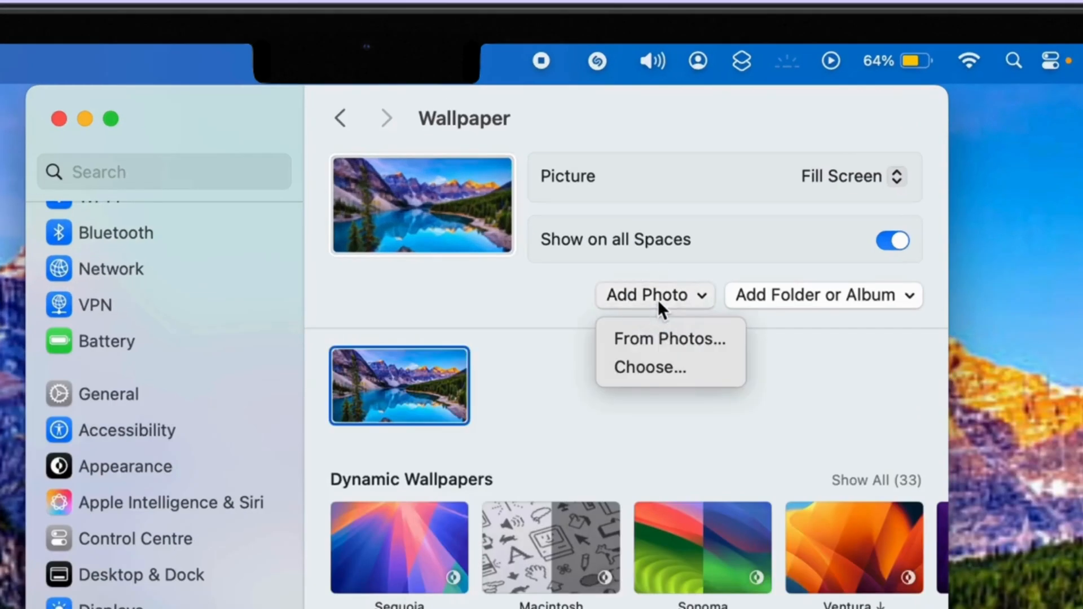
click(649, 366)
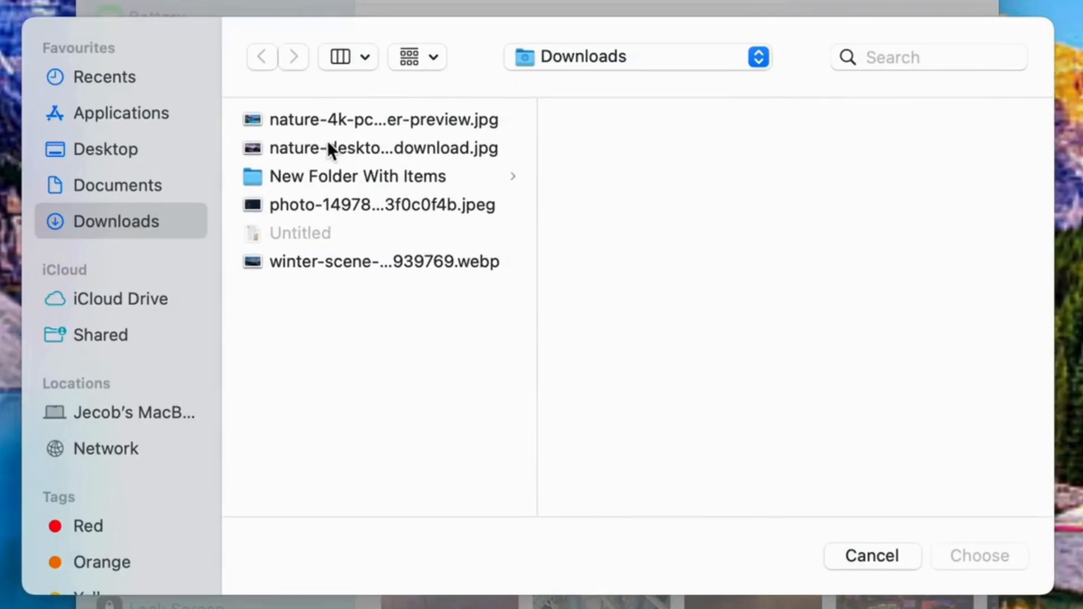
click(871, 556)
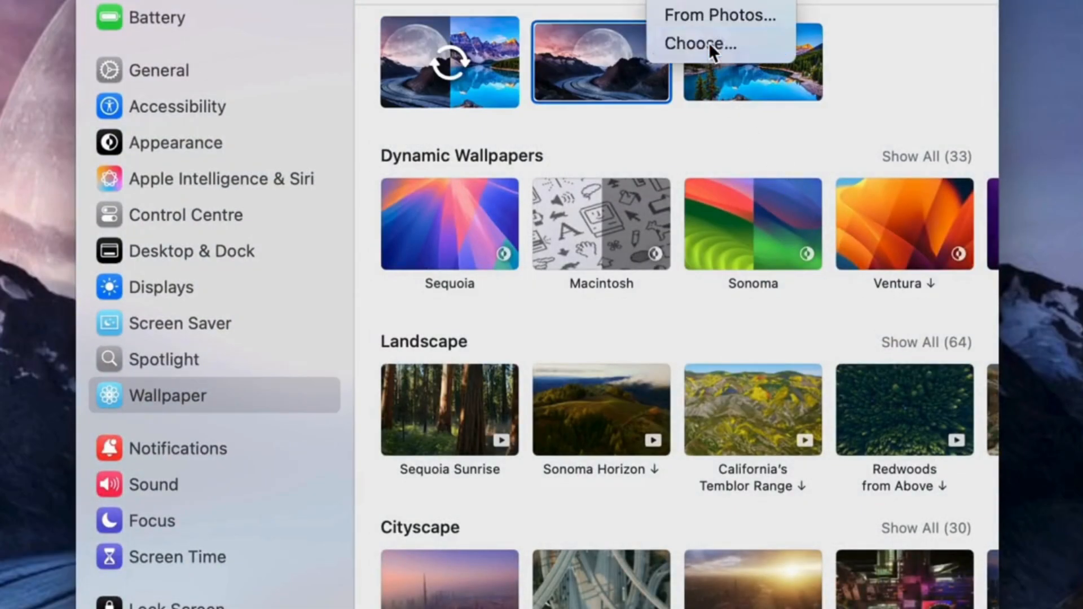
click(702, 43)
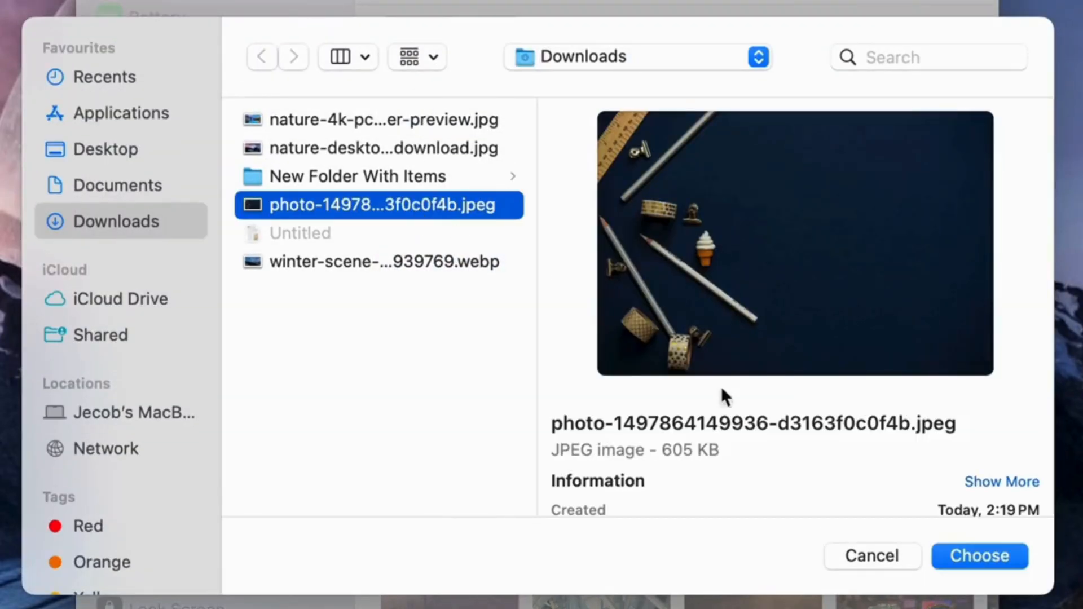
click(979, 556)
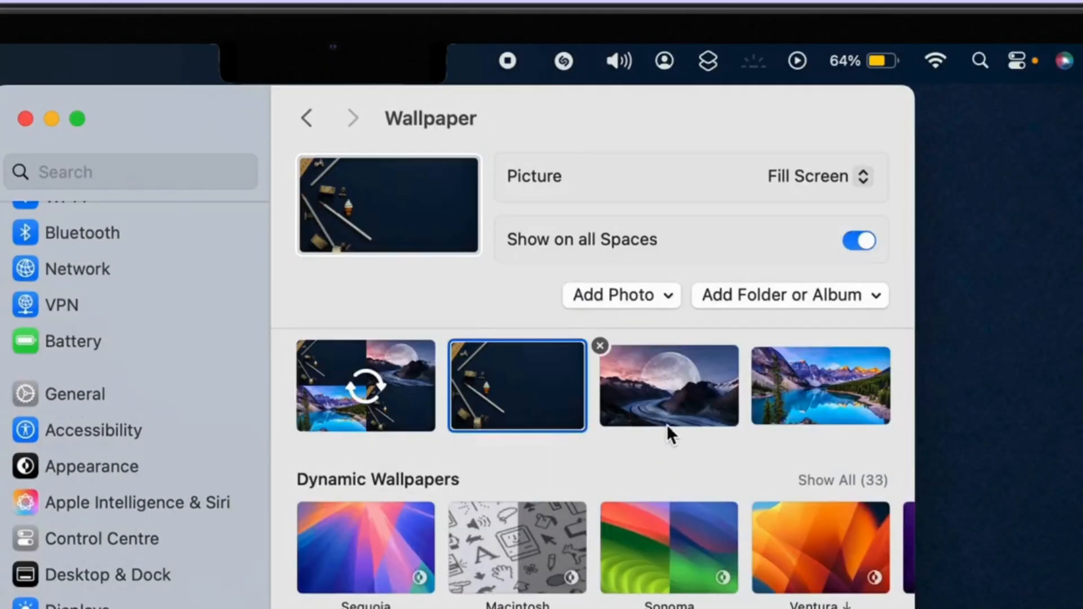
click(820, 385)
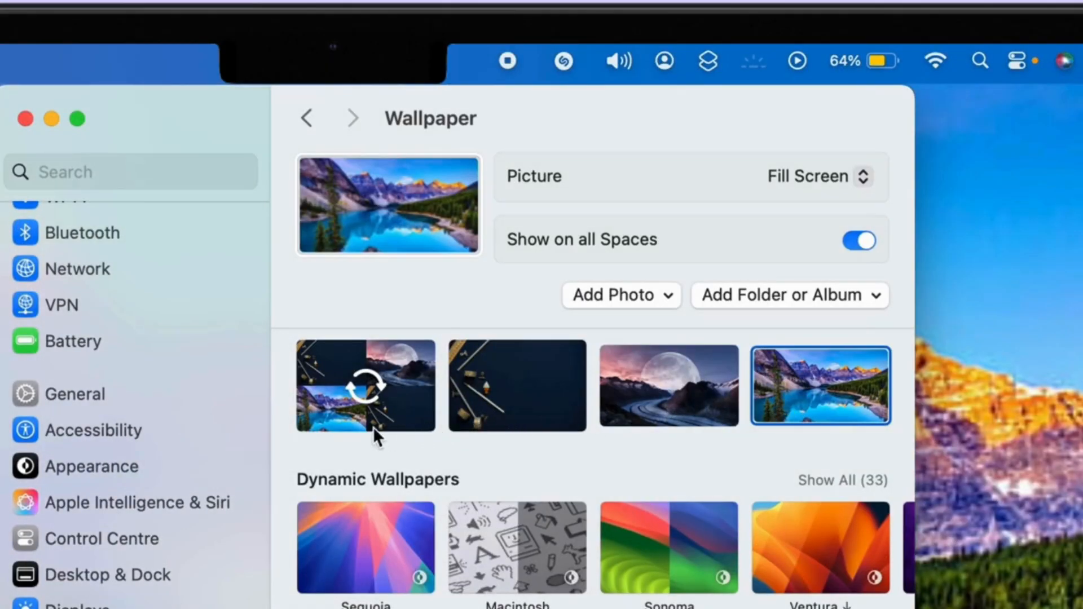
Shuffle the added photos randomly every 30 minutes, trying Fit to Screen then Fill Screen
click(365, 385)
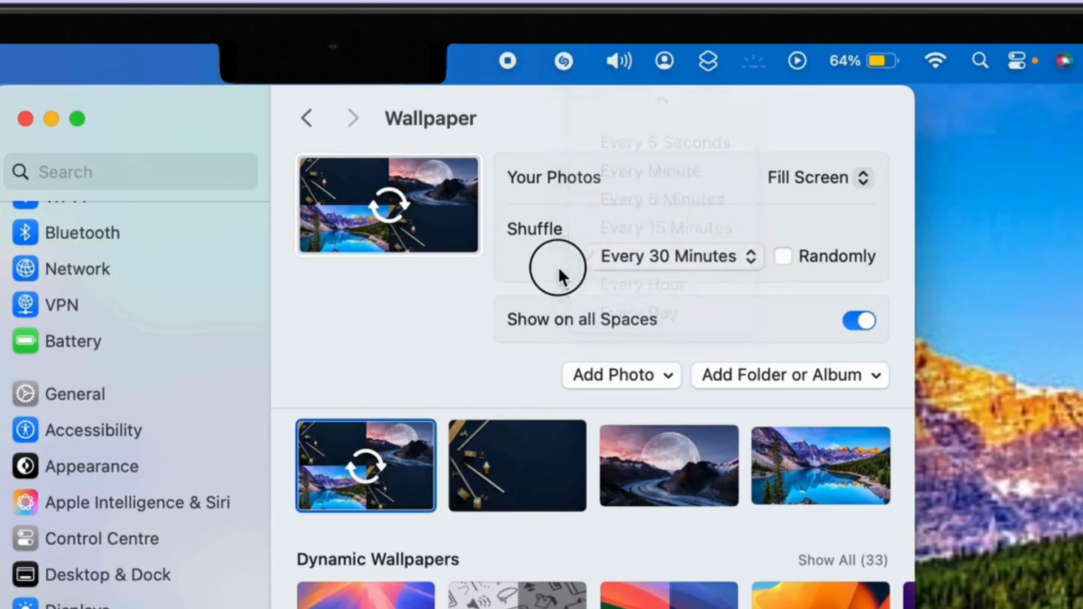
click(782, 256)
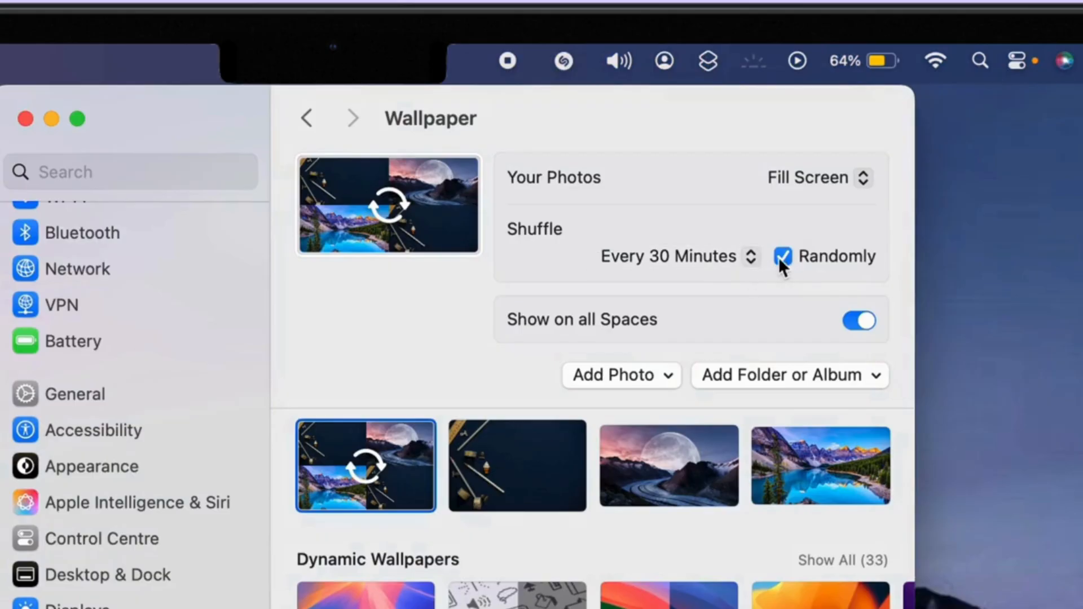
click(819, 178)
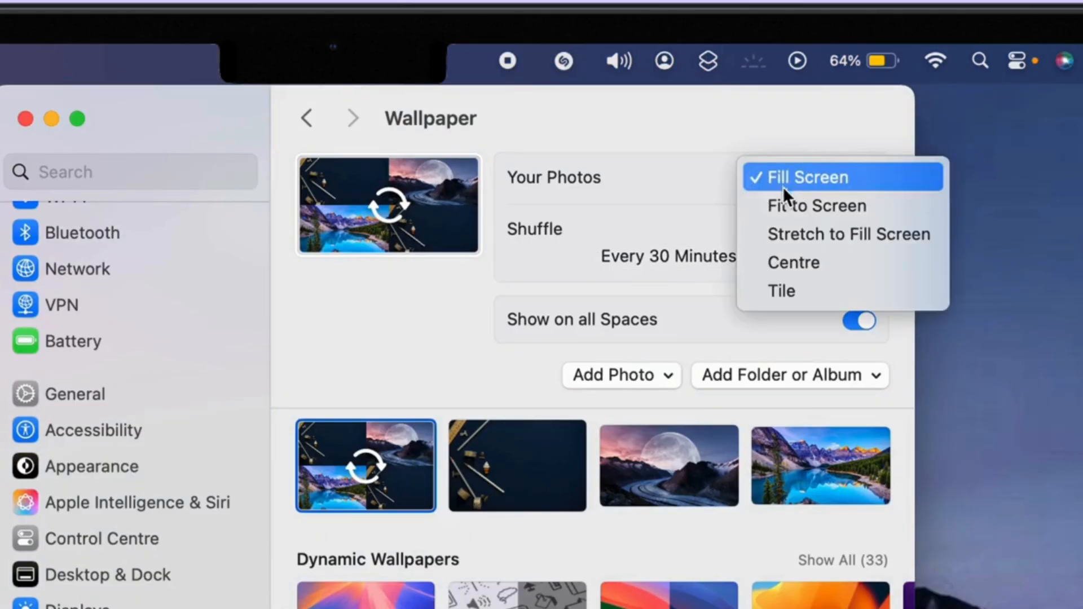
click(816, 205)
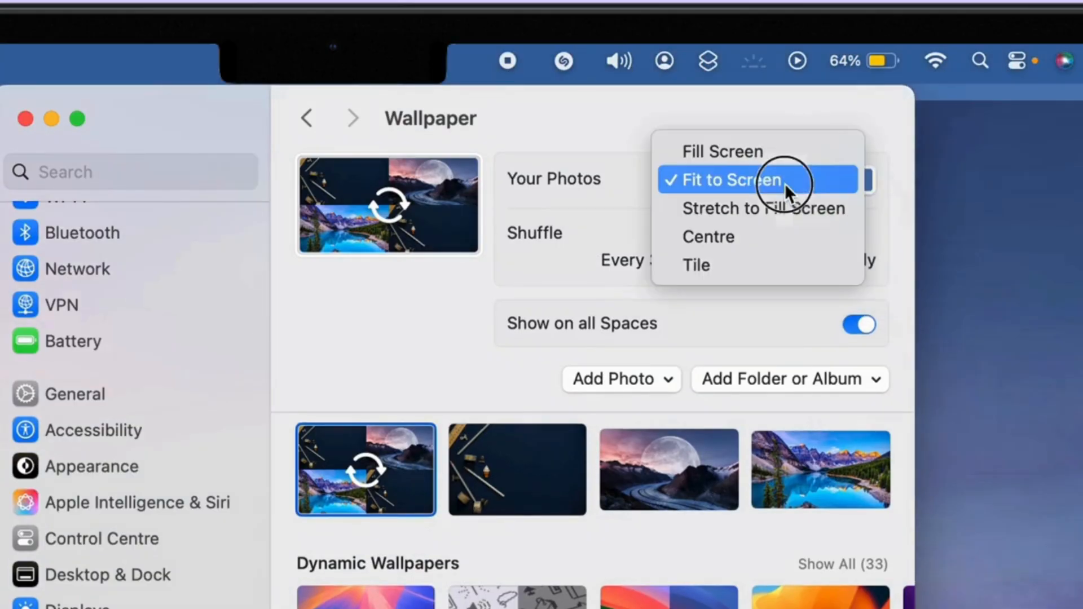
click(721, 151)
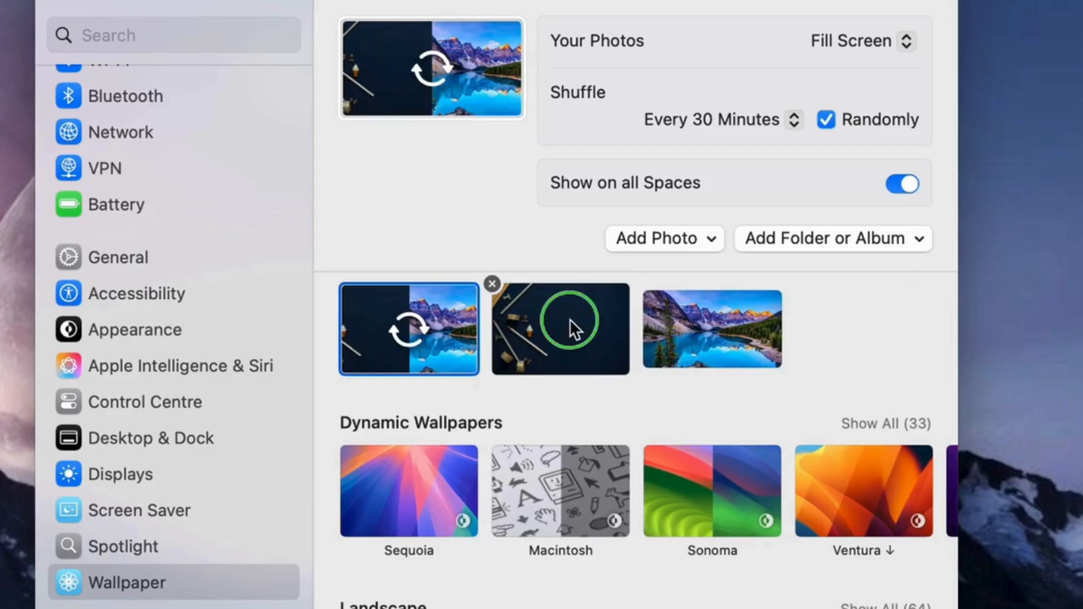
Delete the pencils photo from the added wallpaper collection
click(492, 284)
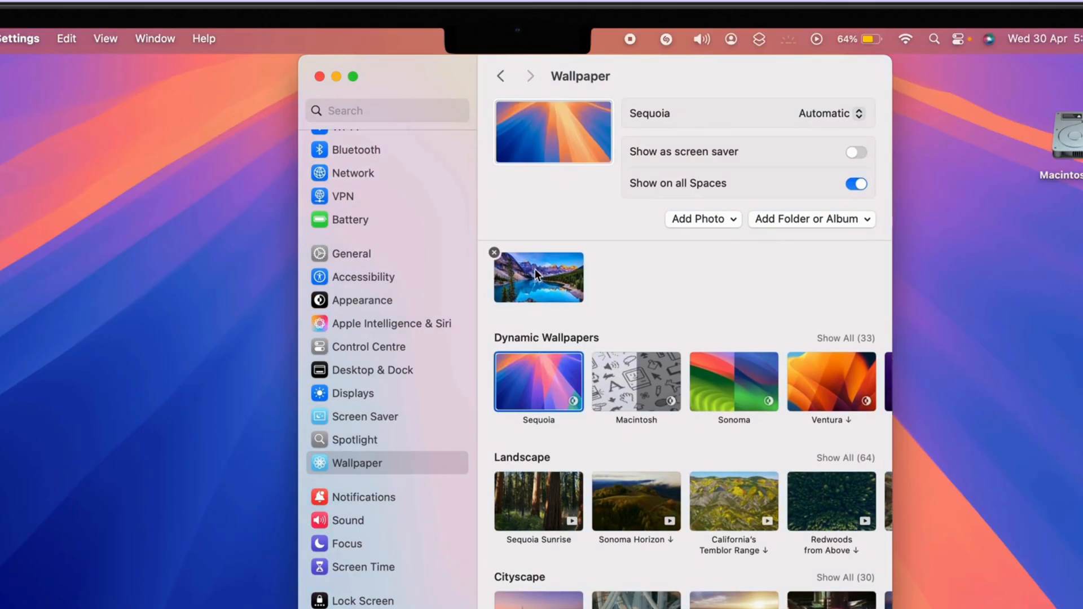
Choose the nature lake JPG from Downloads again as the wallpaper
scroll(down, 3)
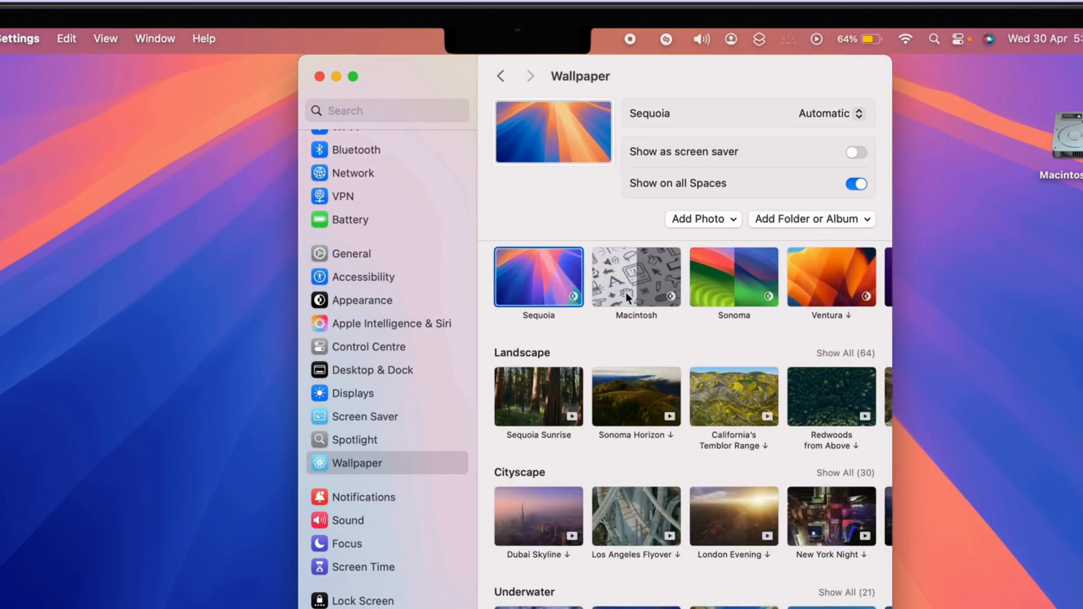
click(699, 219)
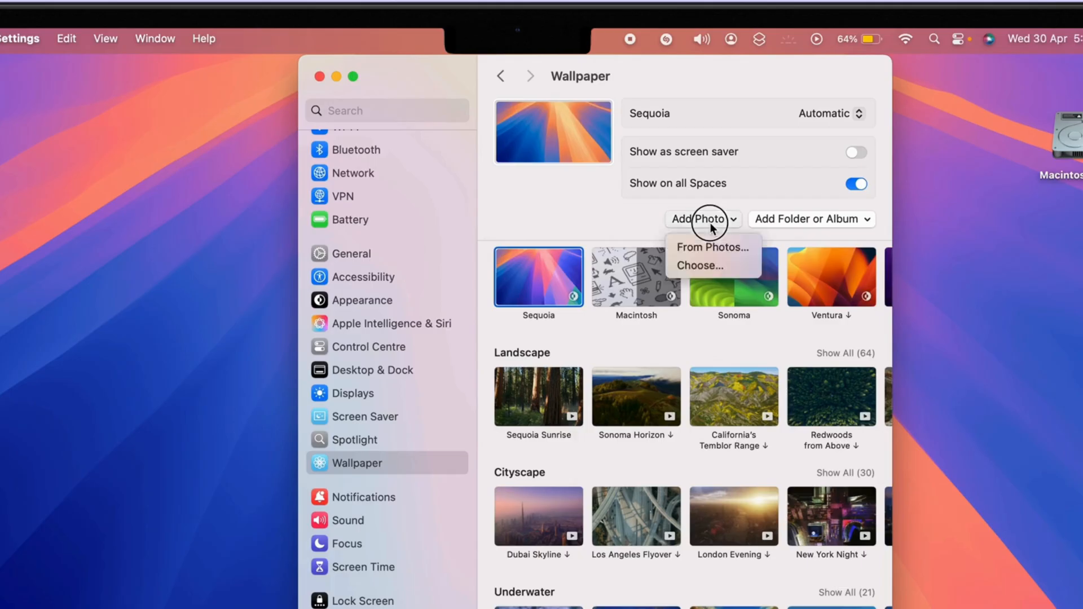
click(700, 266)
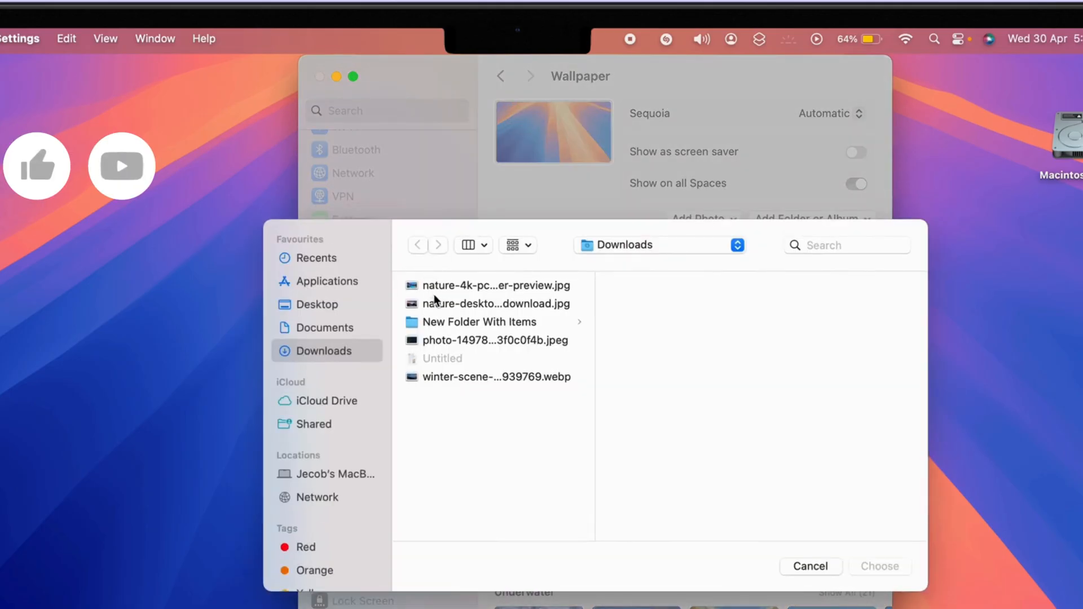
click(809, 566)
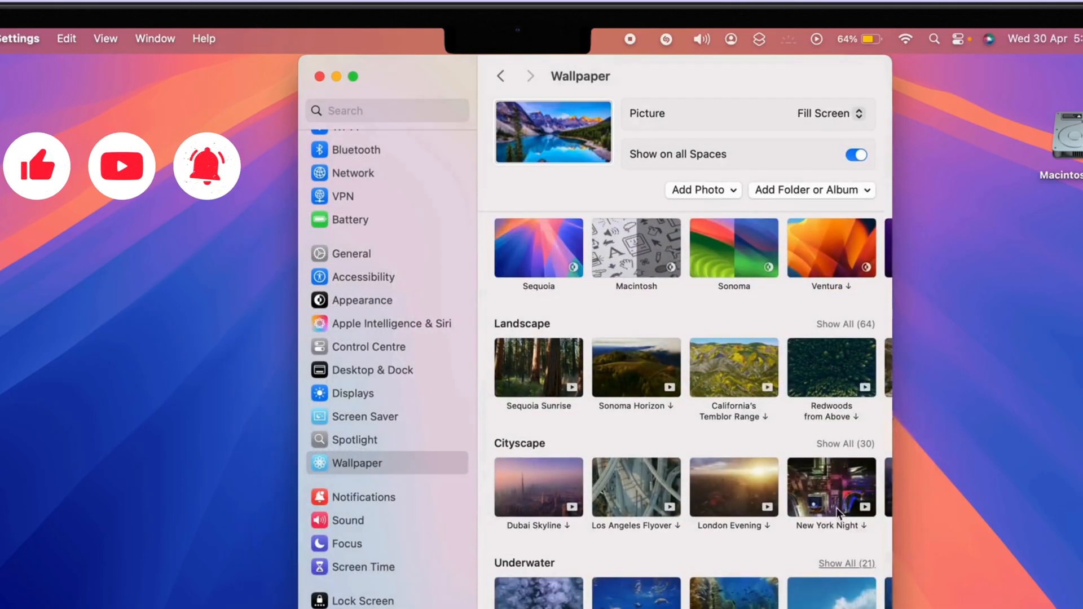